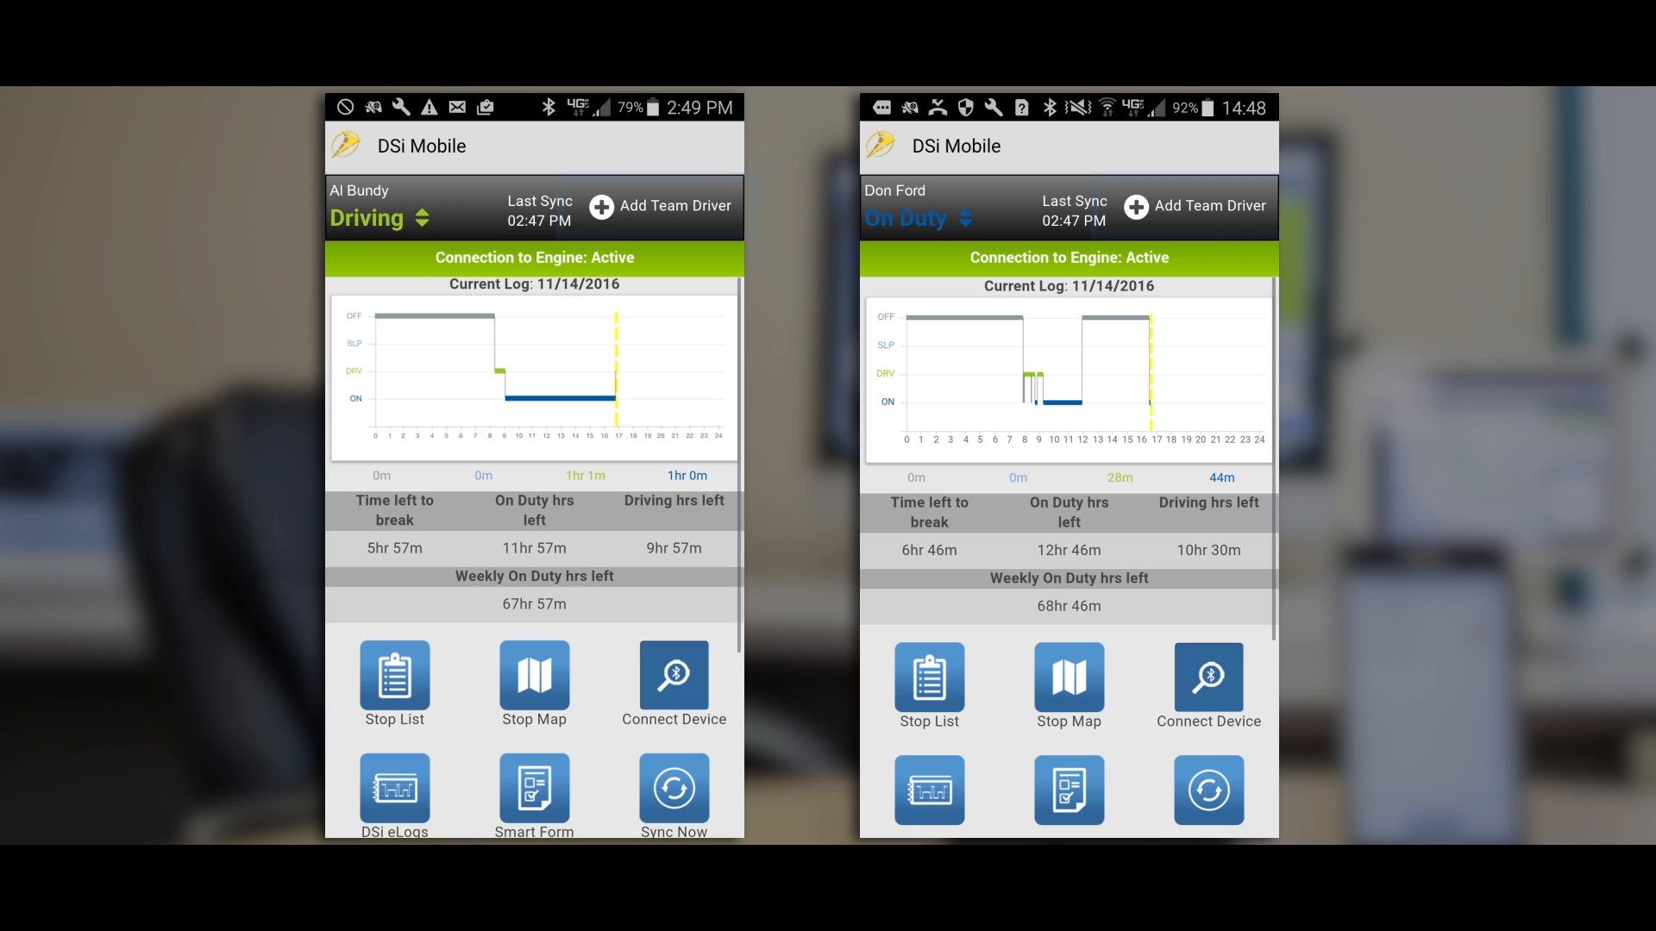
# Pair the searched driver as team co-driver, then view duty statuses including Yard Move.
pyautogui.click(659, 206)
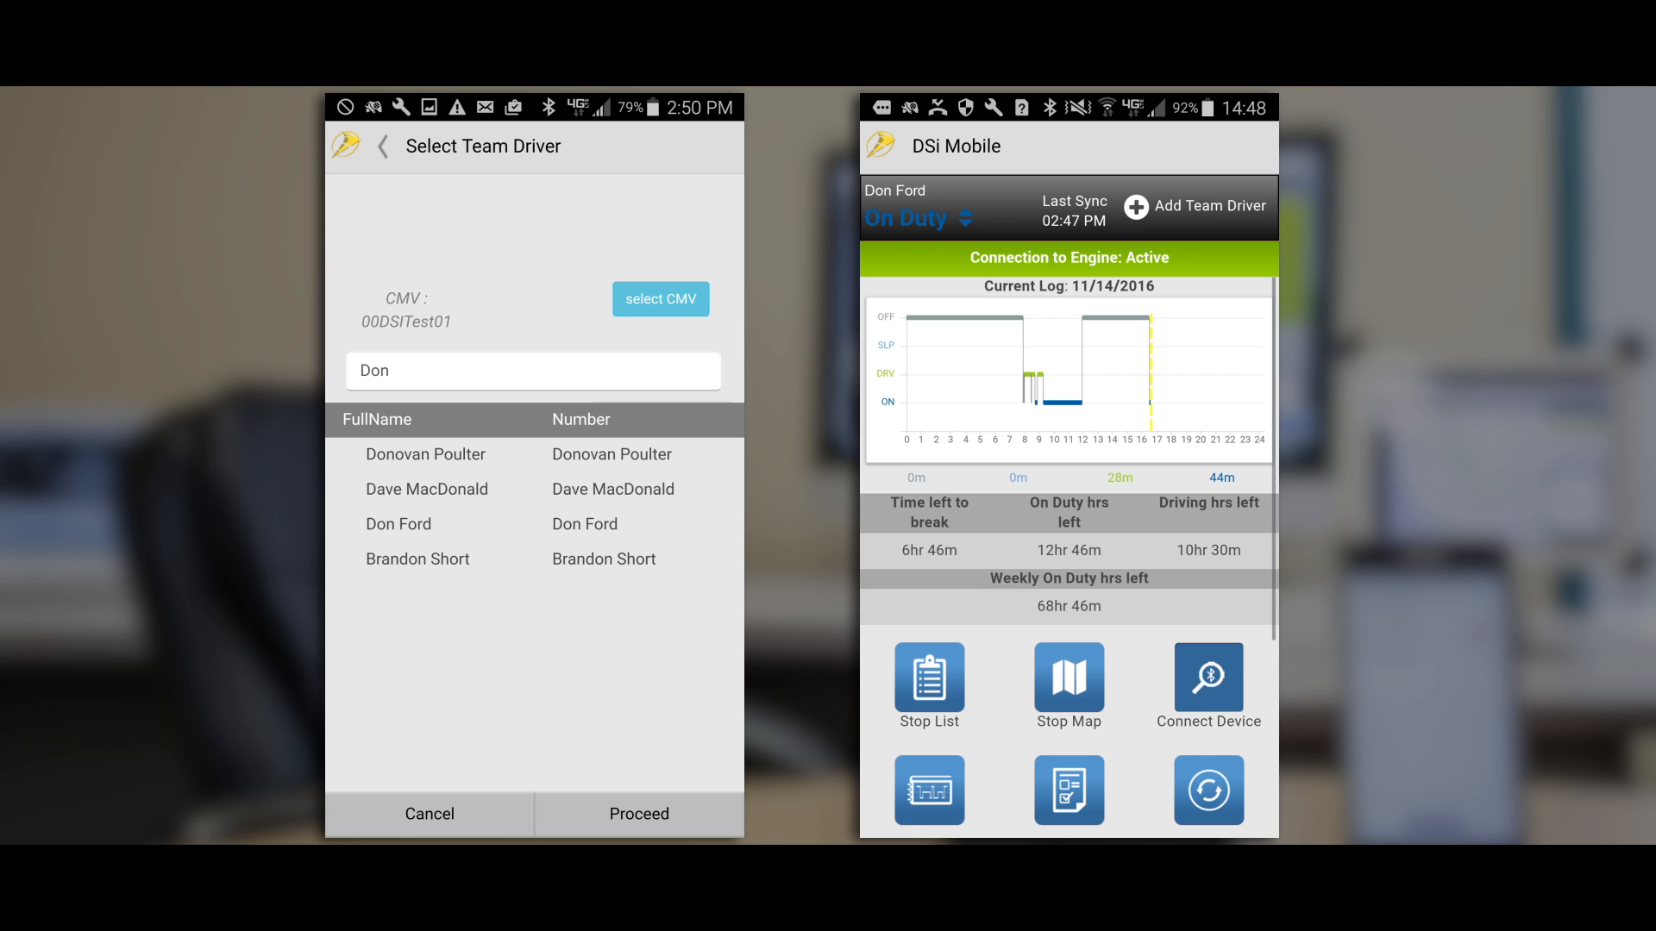
pyautogui.click(399, 523)
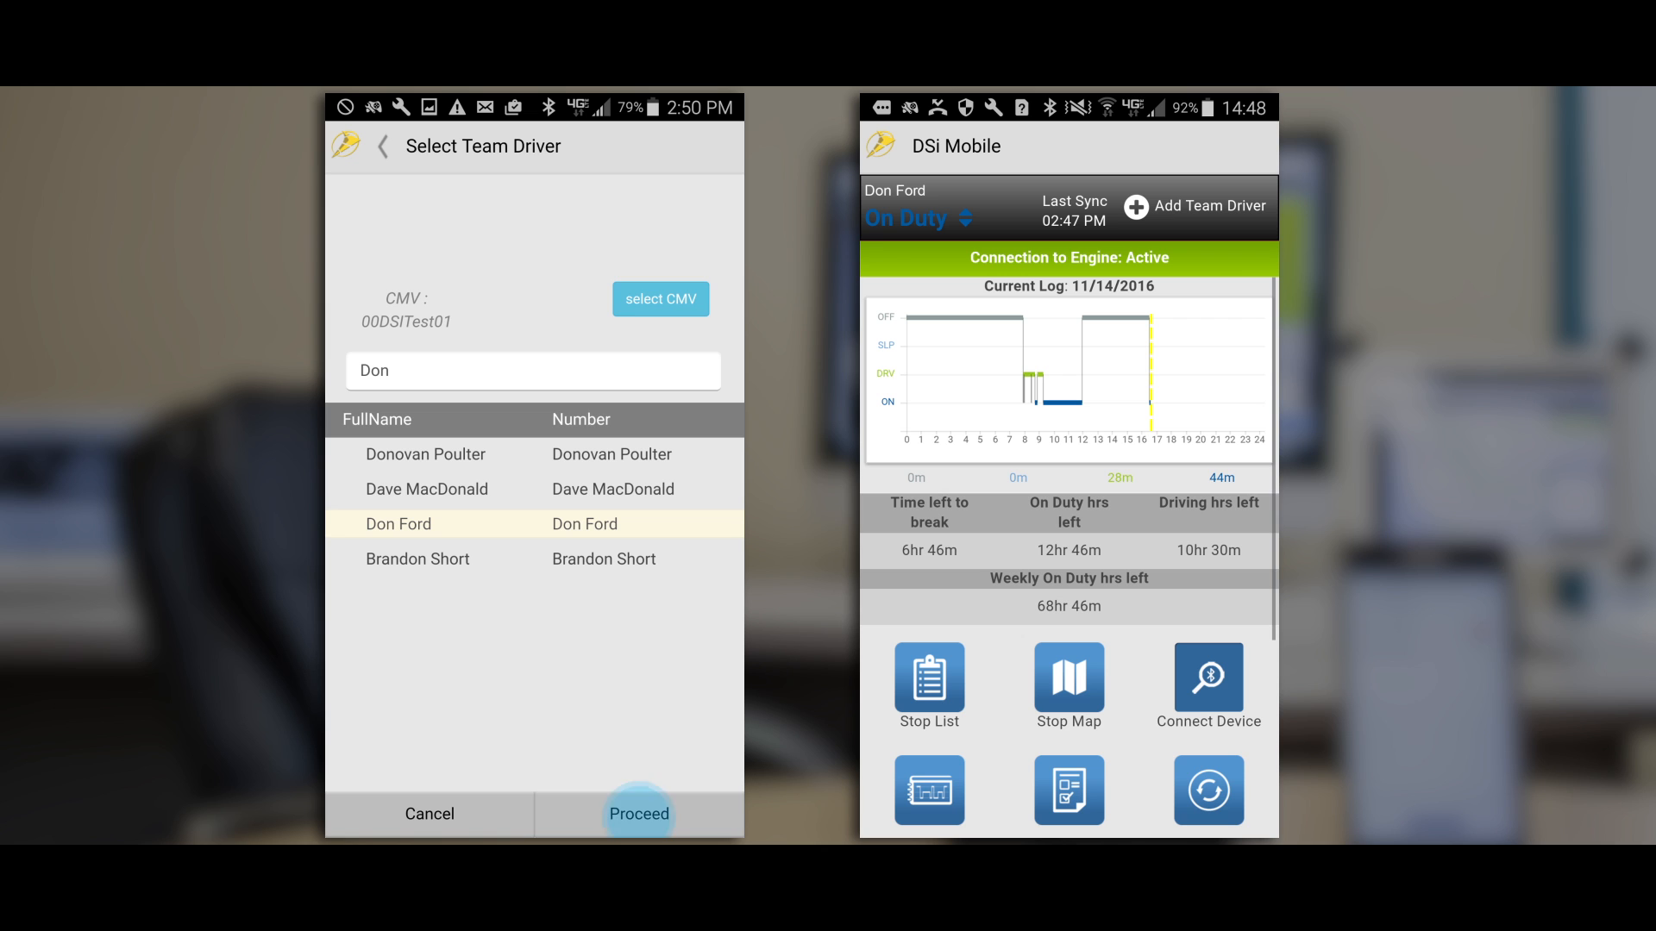
pyautogui.click(638, 814)
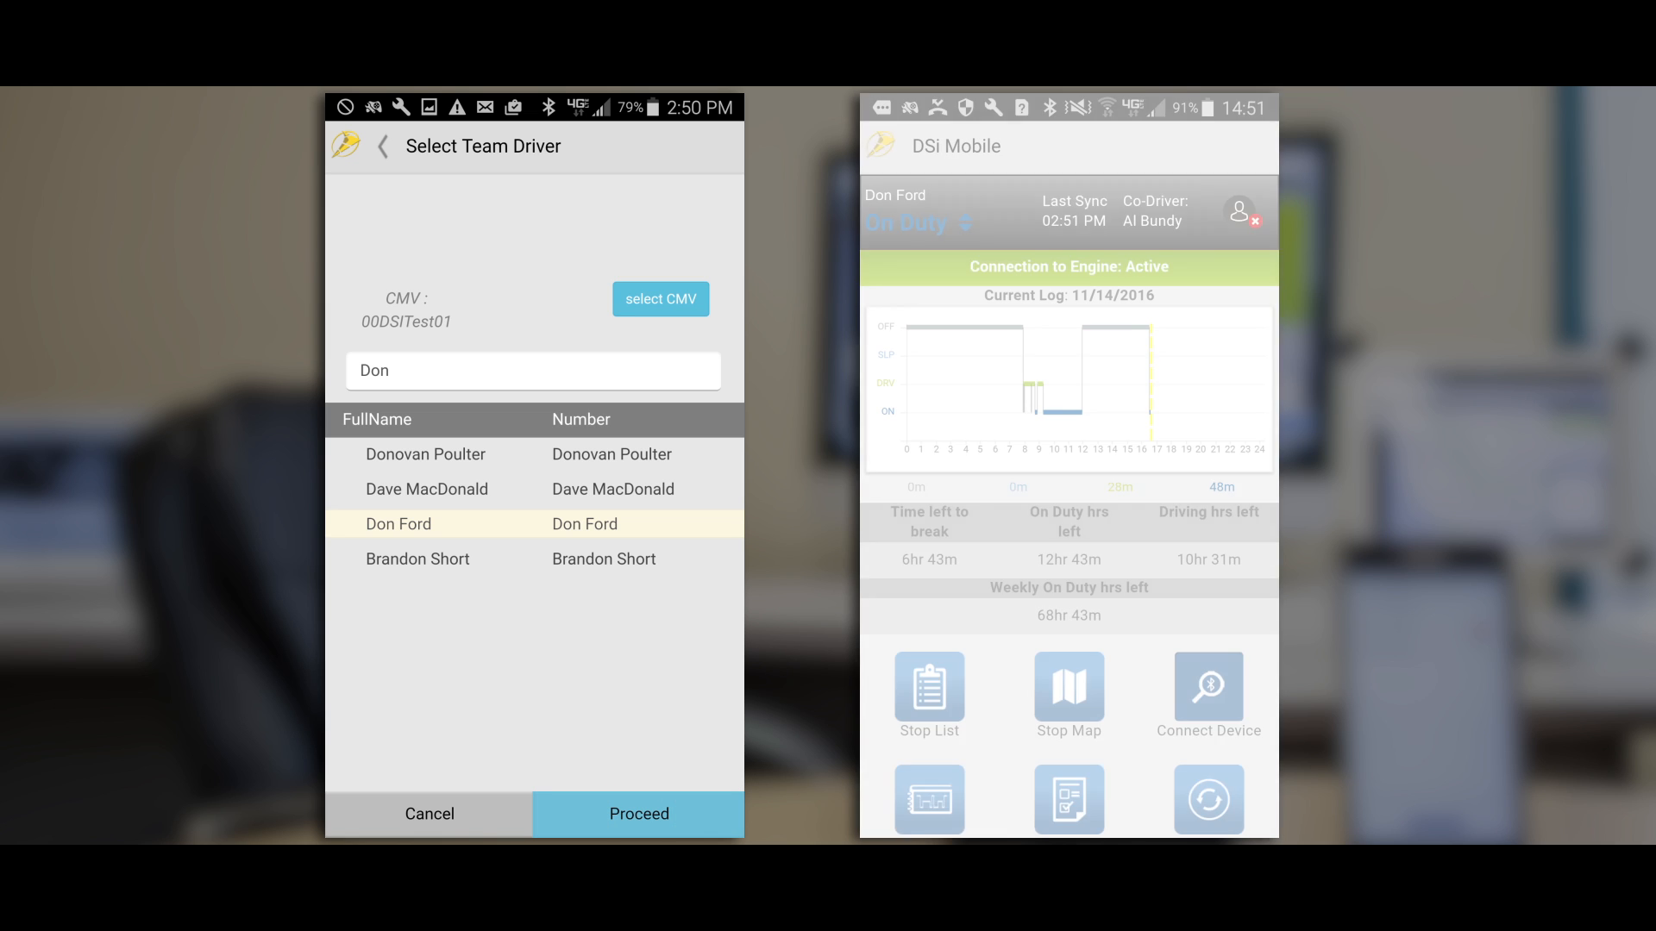
pyautogui.click(638, 814)
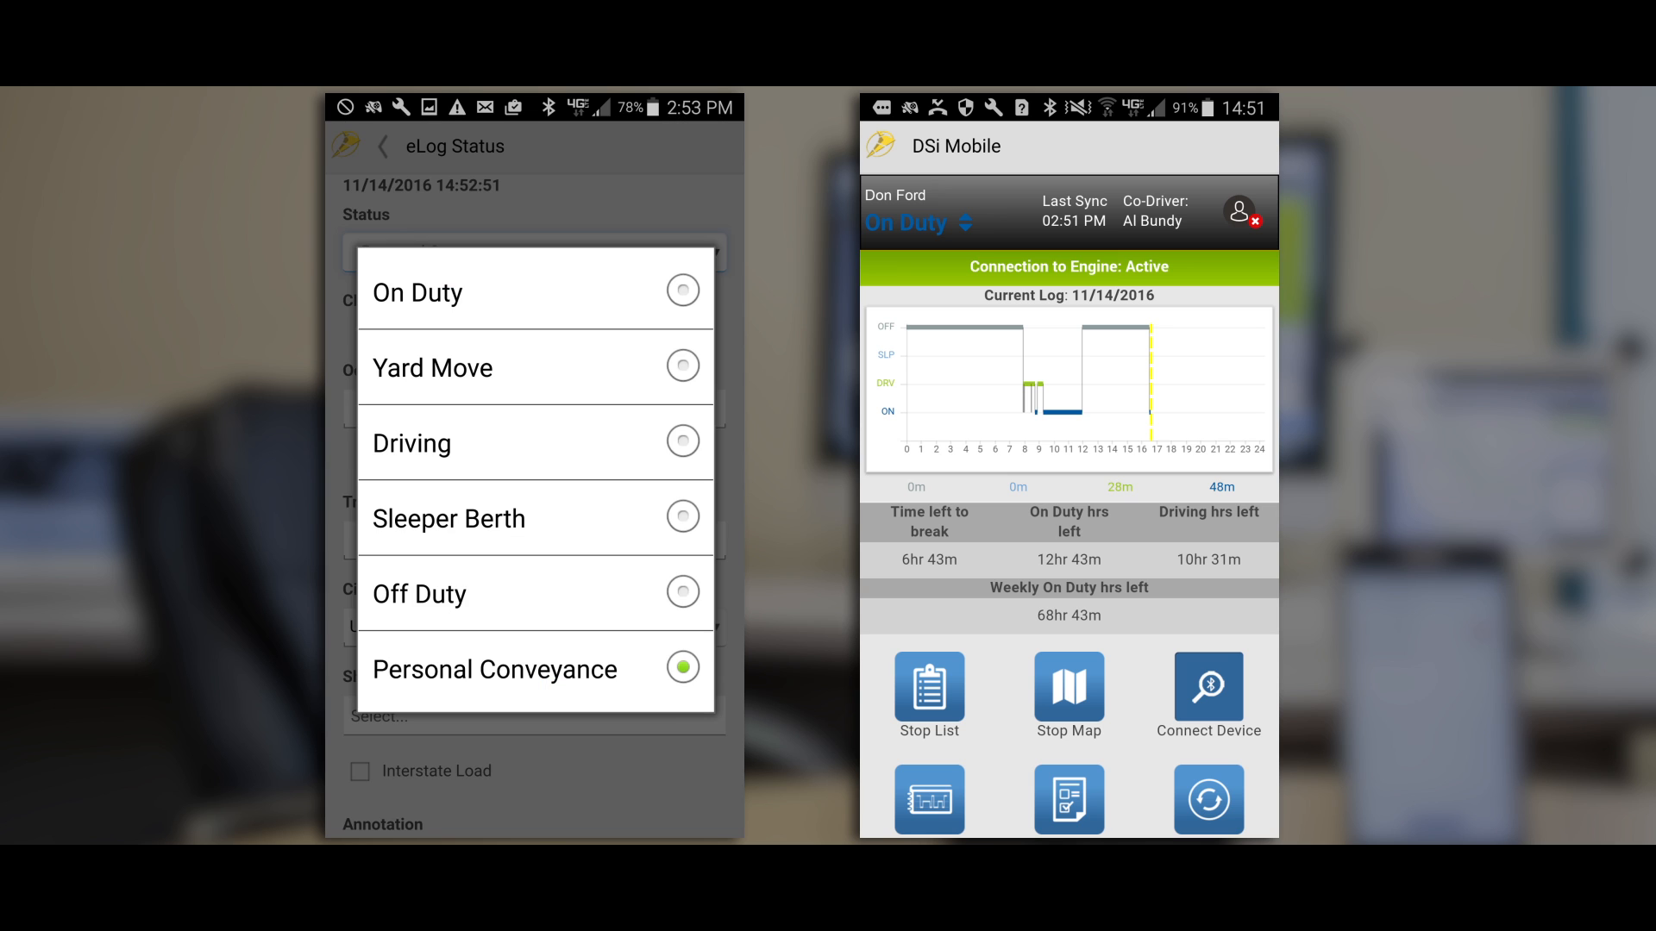
pyautogui.click(496, 367)
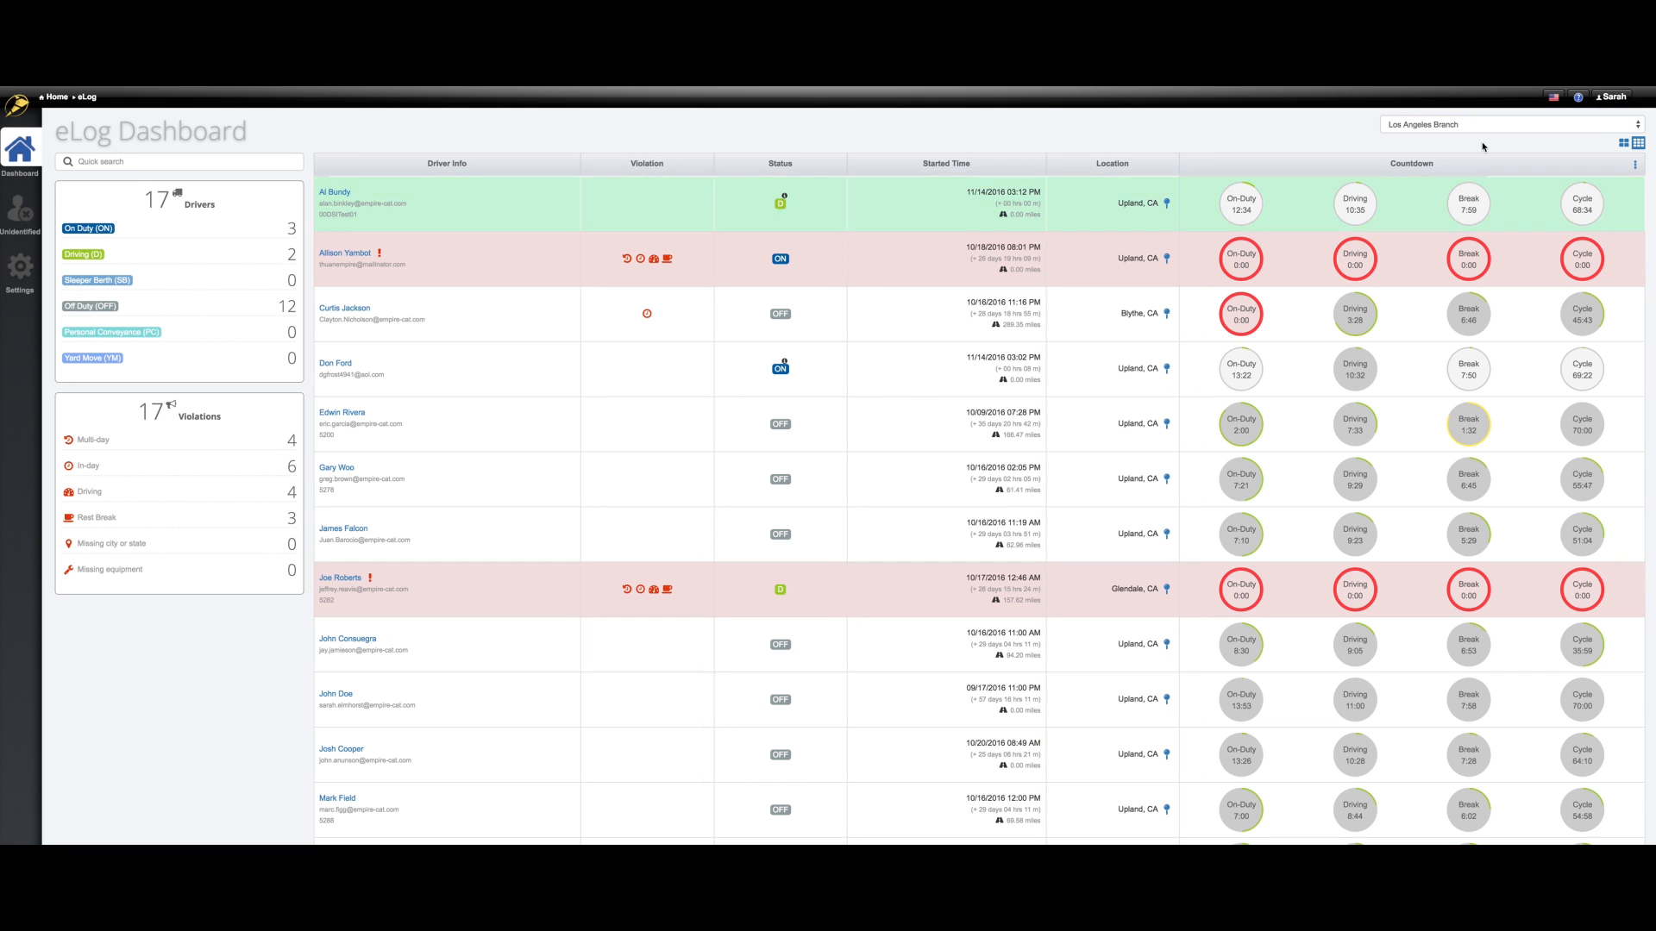
# Open the column options on the Los Angeles Branch eLog Dashboard.
pyautogui.click(1635, 164)
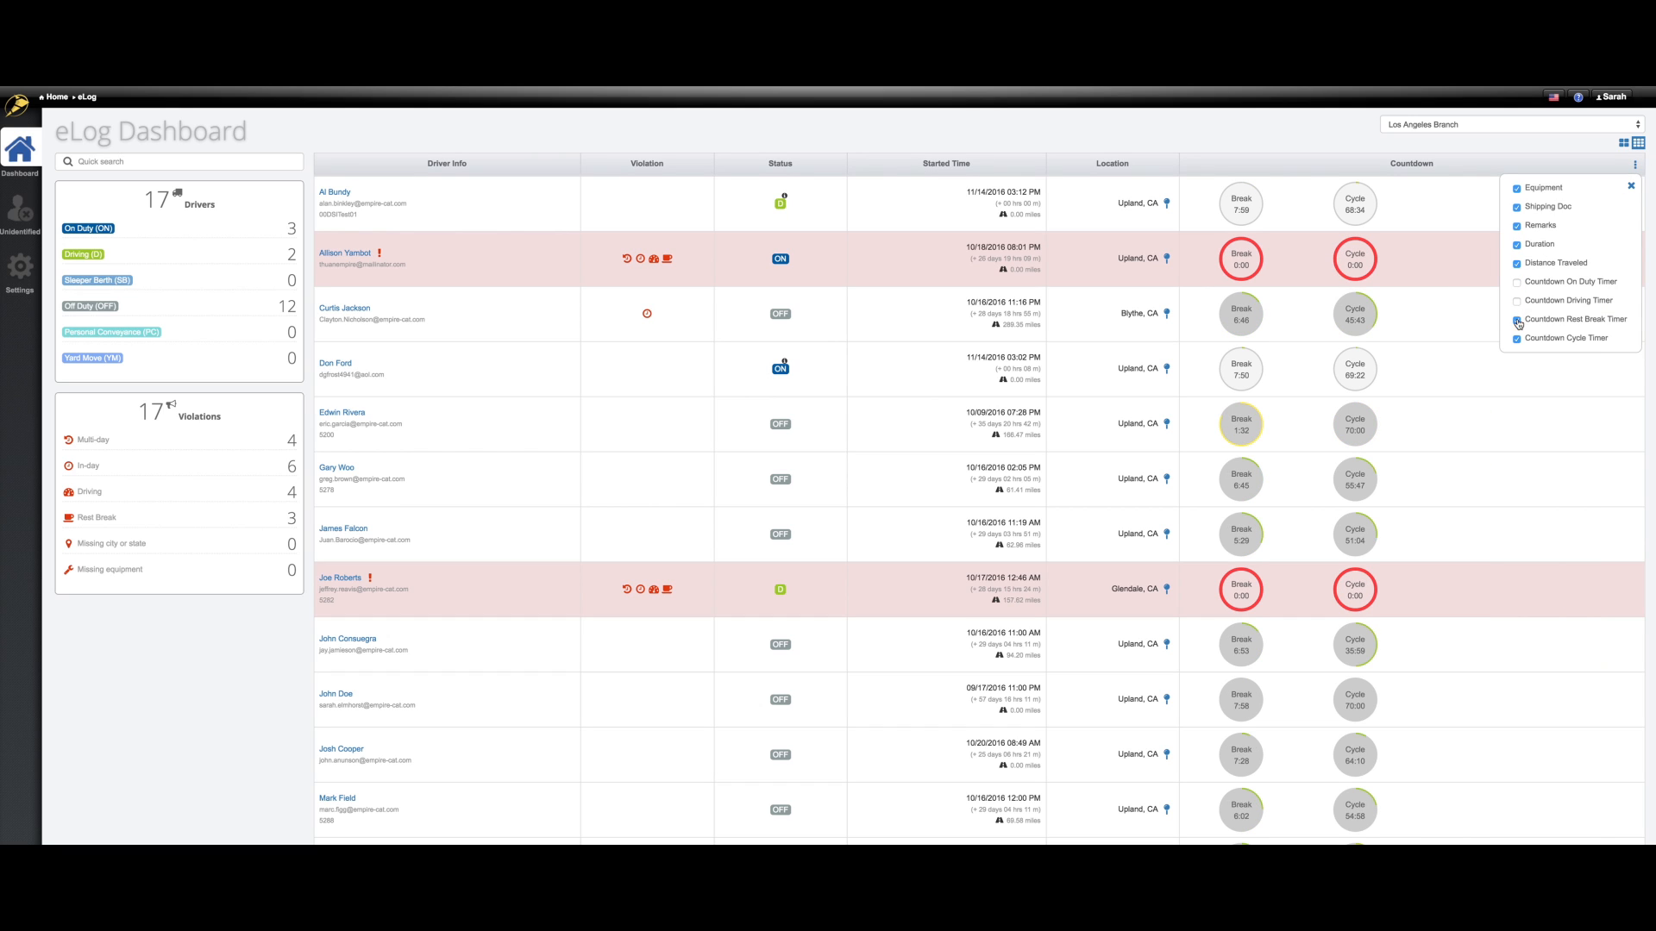
# Re-enable the Countdown On Duty and Countdown Driving Timer columns and close the menu.
pyautogui.click(1516, 320)
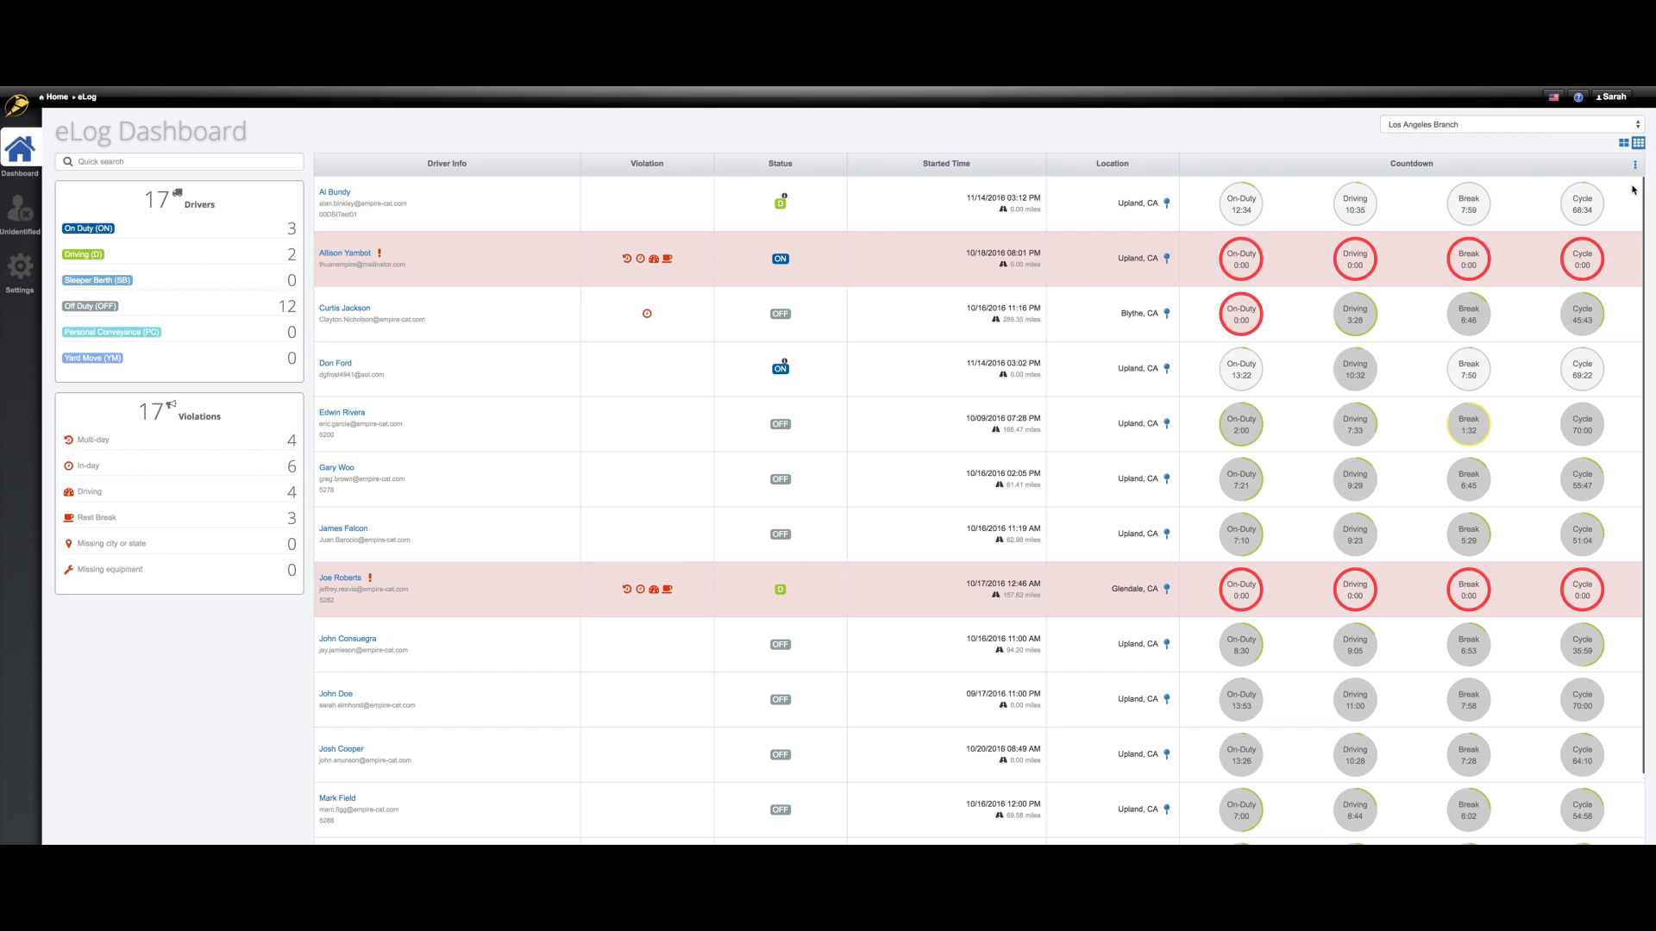
pyautogui.click(84, 254)
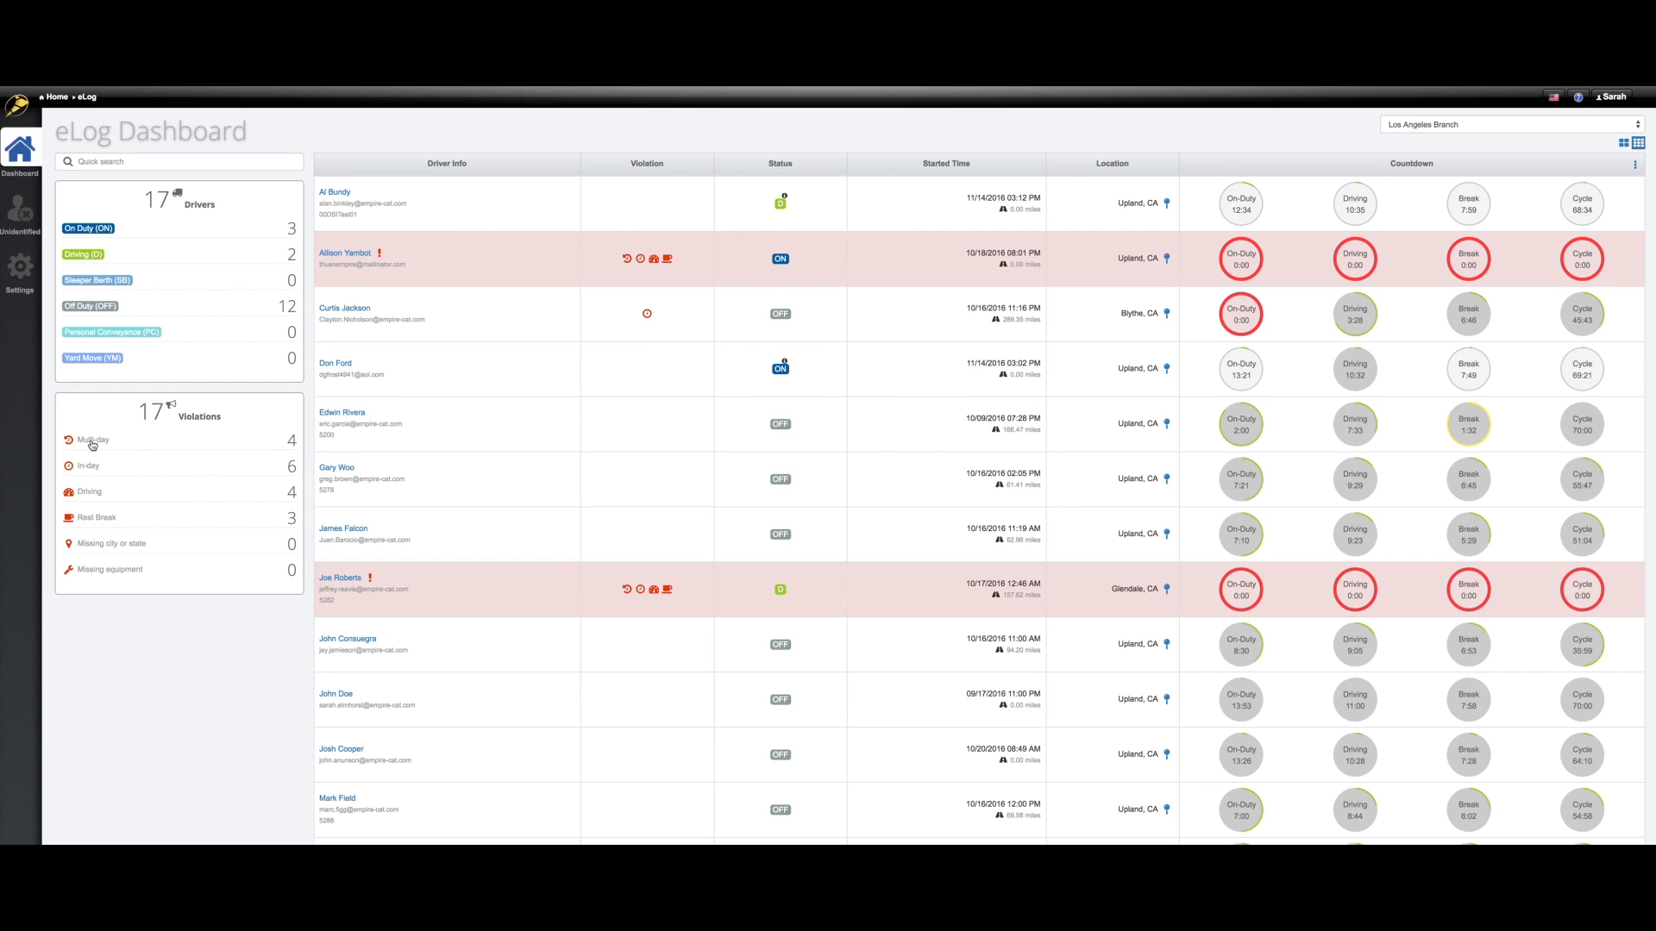
pyautogui.moveTo(137, 141)
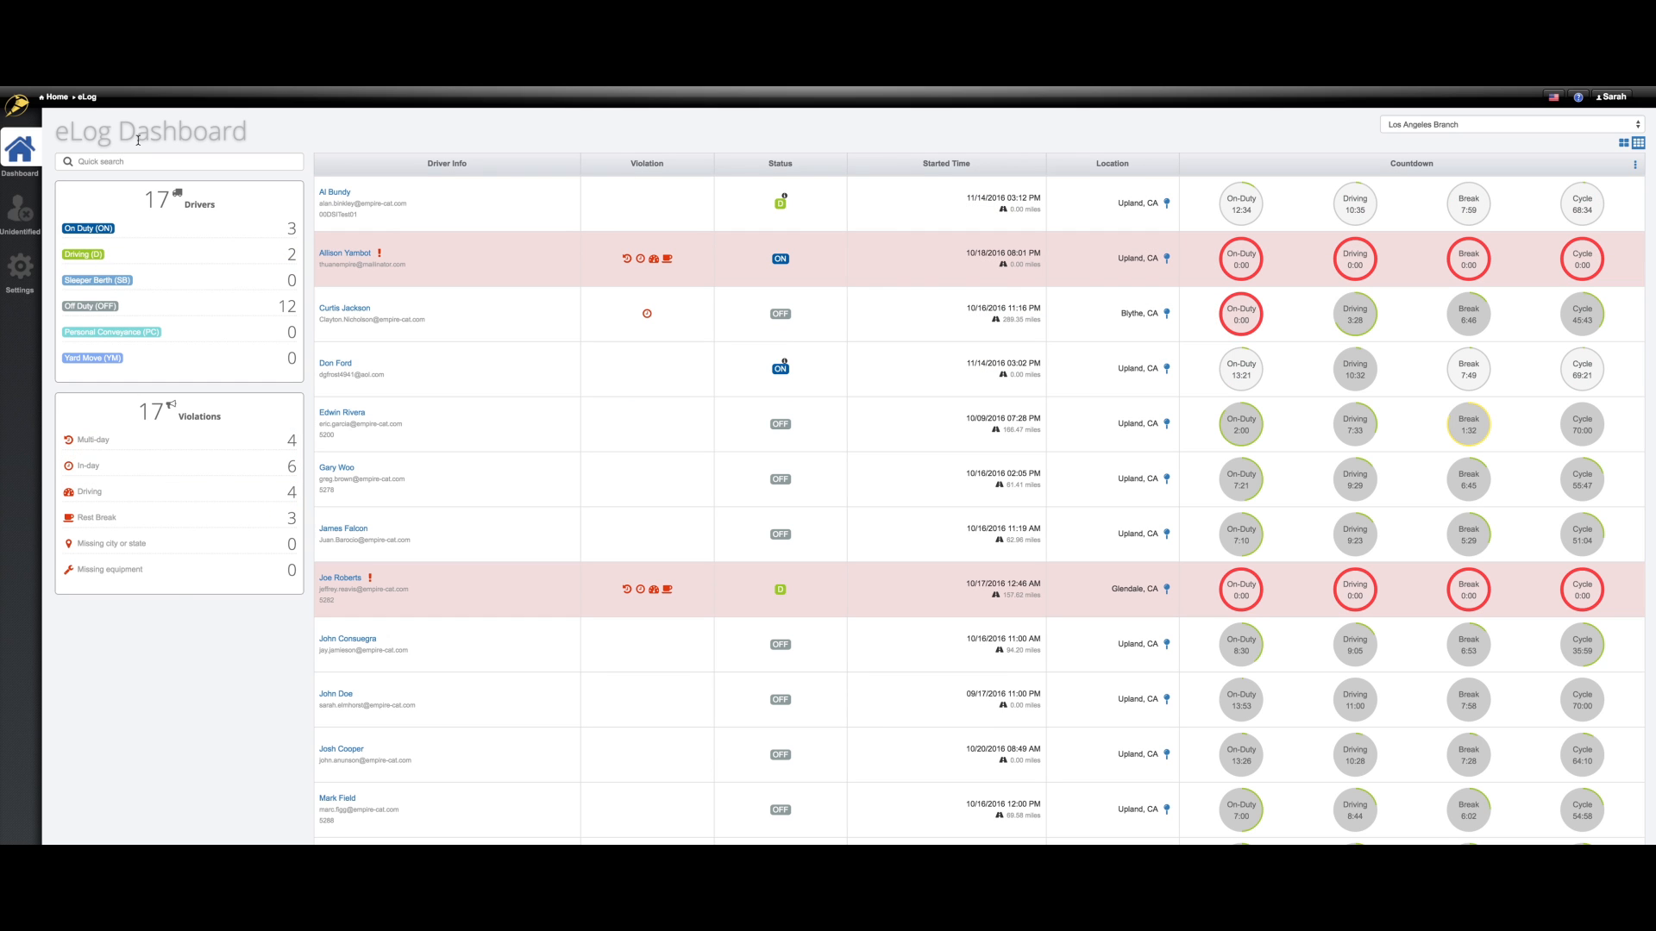
# Quick search the Drivers panel for 'al bund'.
pyautogui.write('al b')
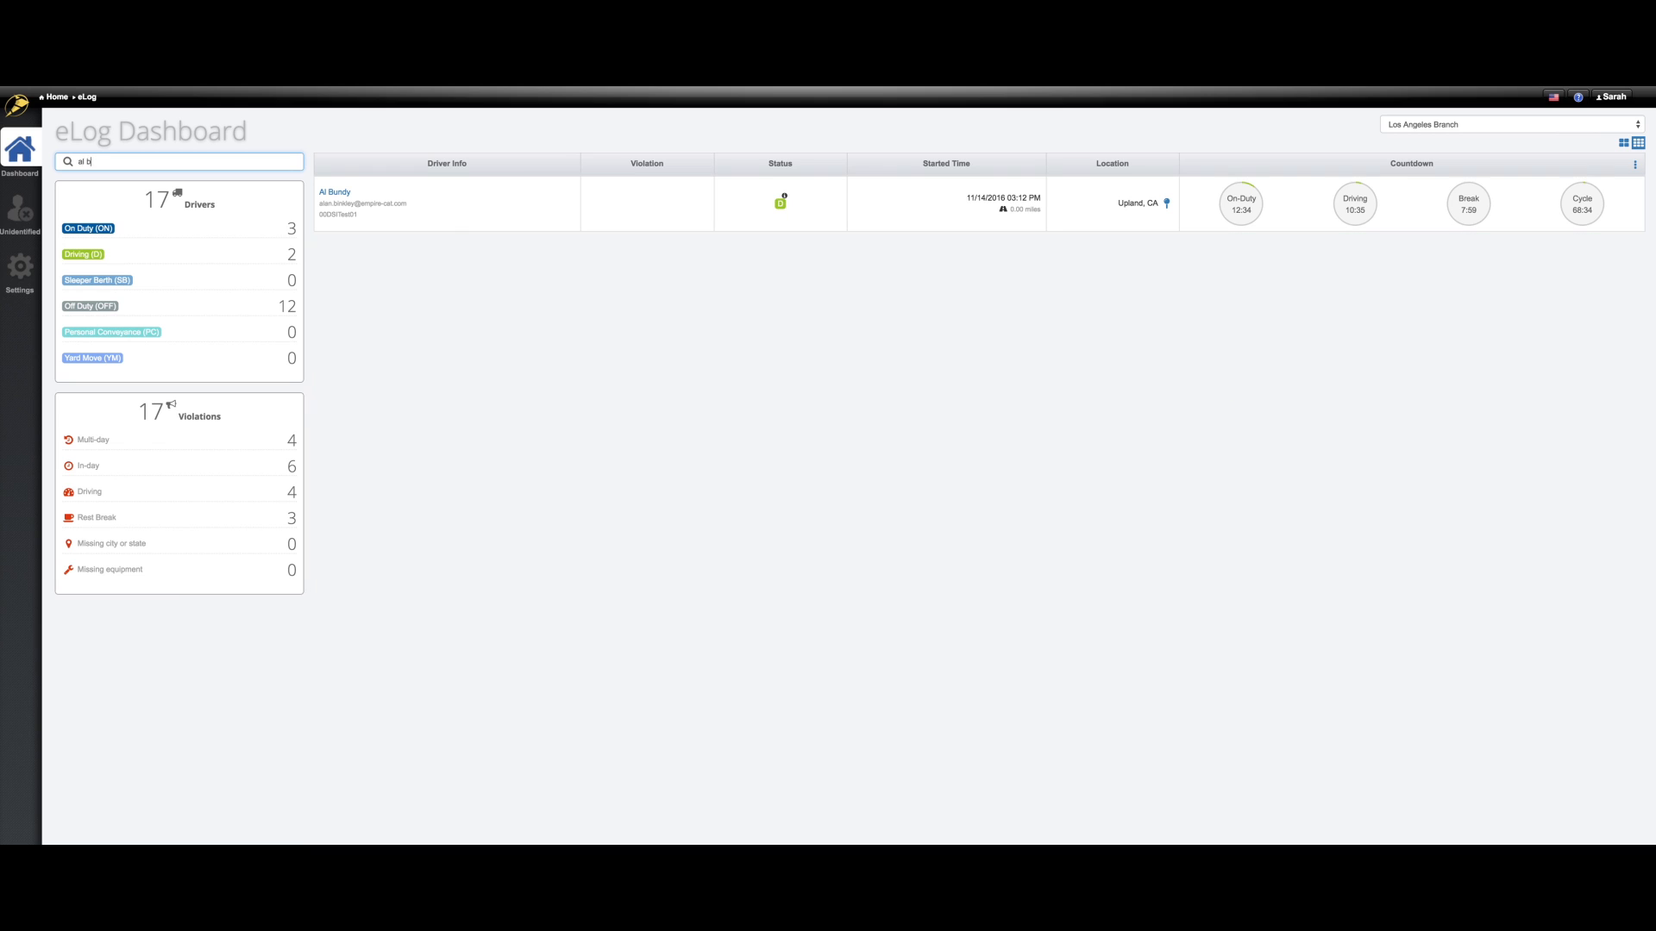
pyautogui.write('und')
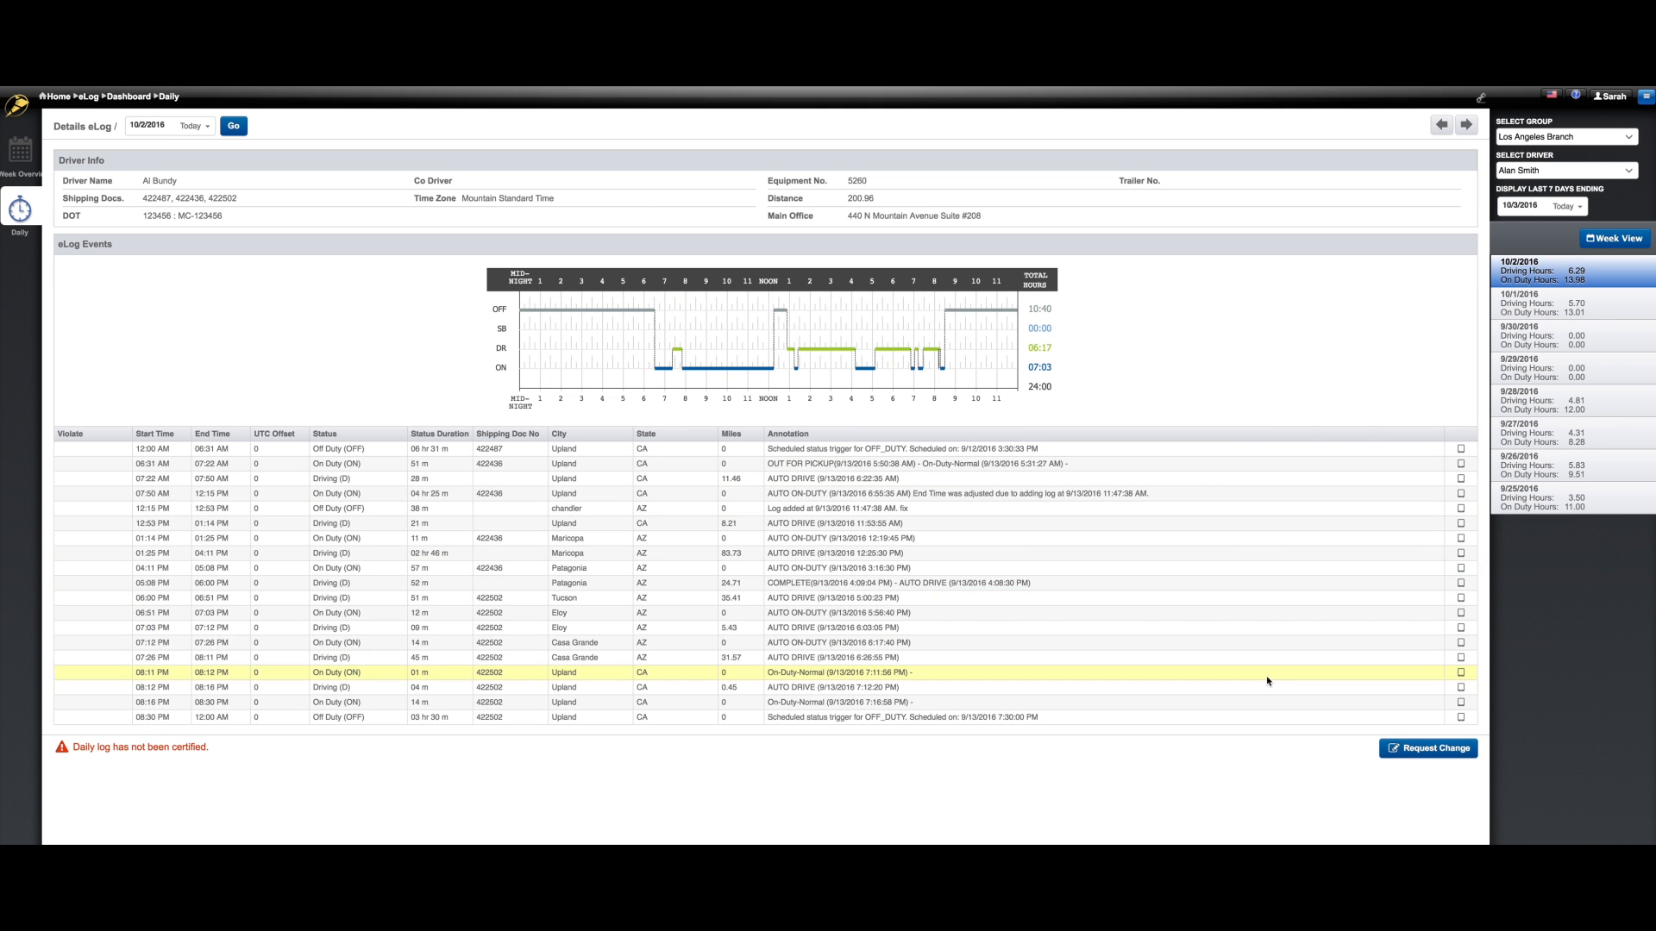
# Request a daily log change extending the 1:14 PM on-duty entry to 2:51 PM.
pyautogui.click(1426, 748)
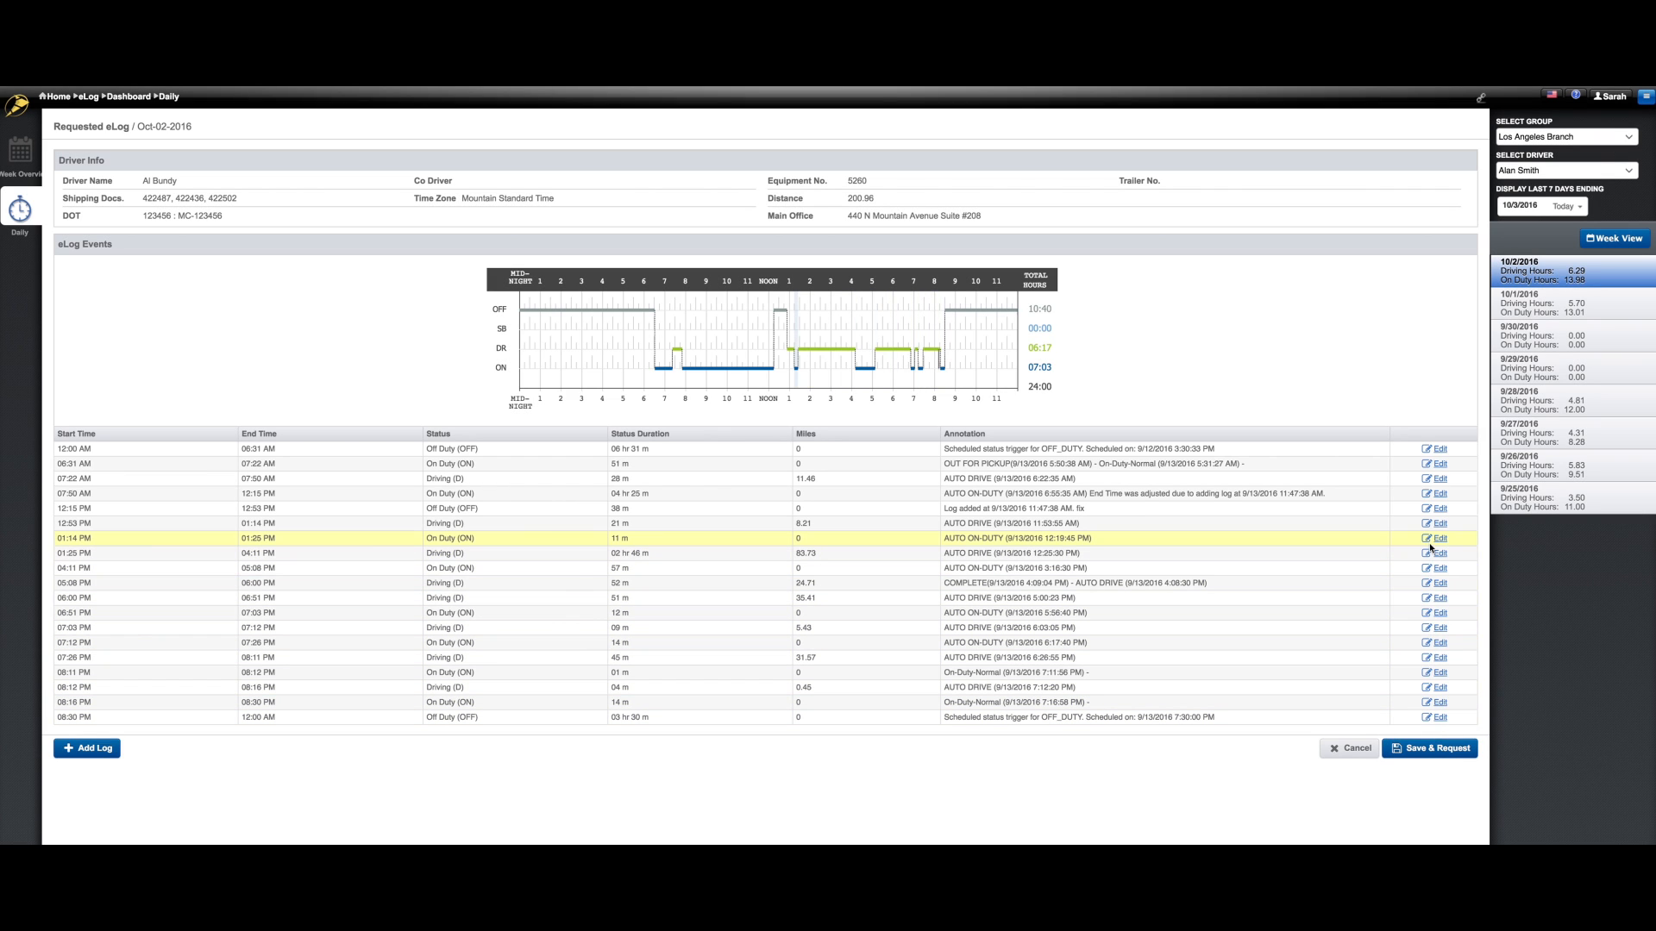
pyautogui.click(1436, 538)
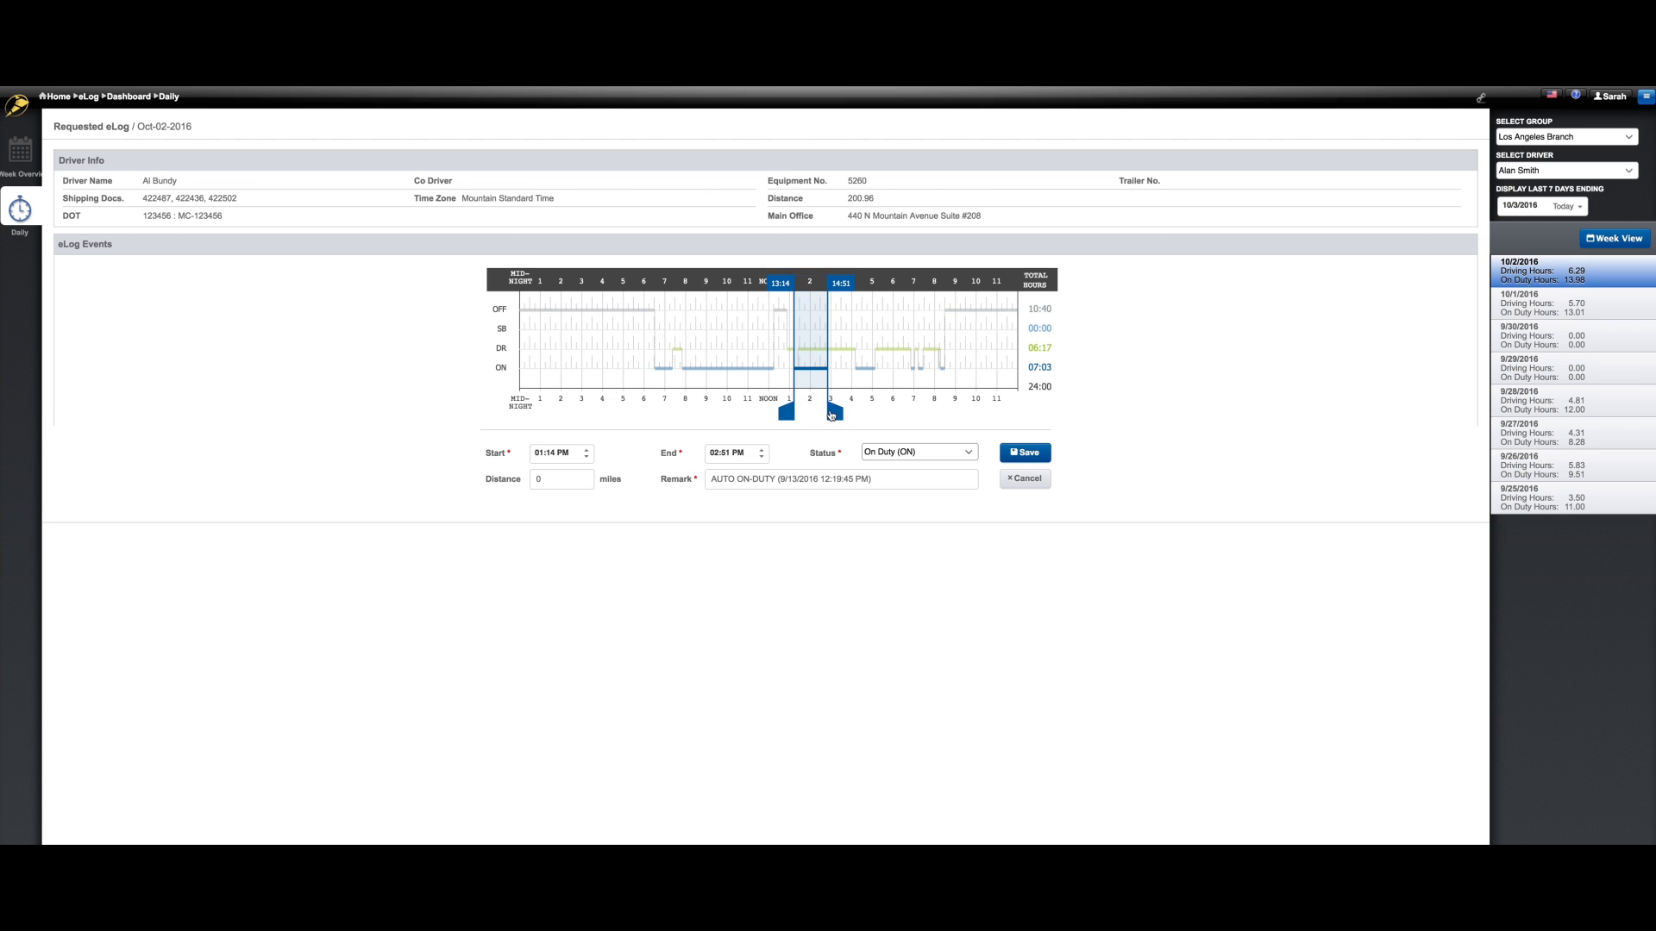
pyautogui.click(1021, 452)
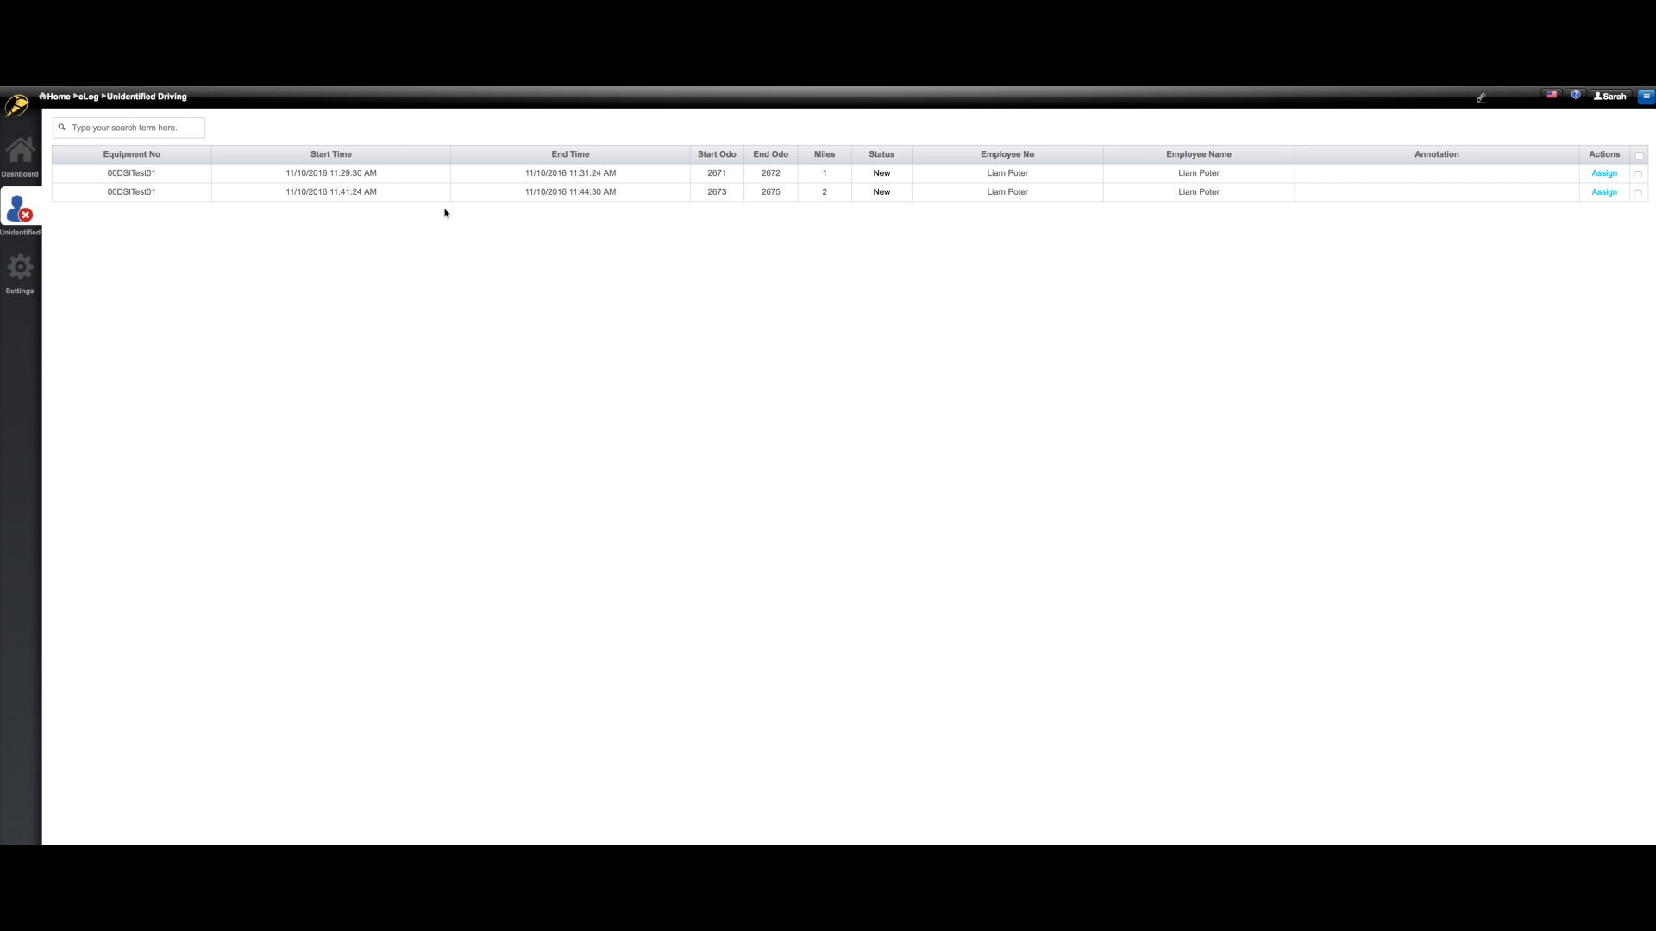
# Select both unidentified driving records and assign them to the driver found by searching 'liam'.
pyautogui.click(1640, 154)
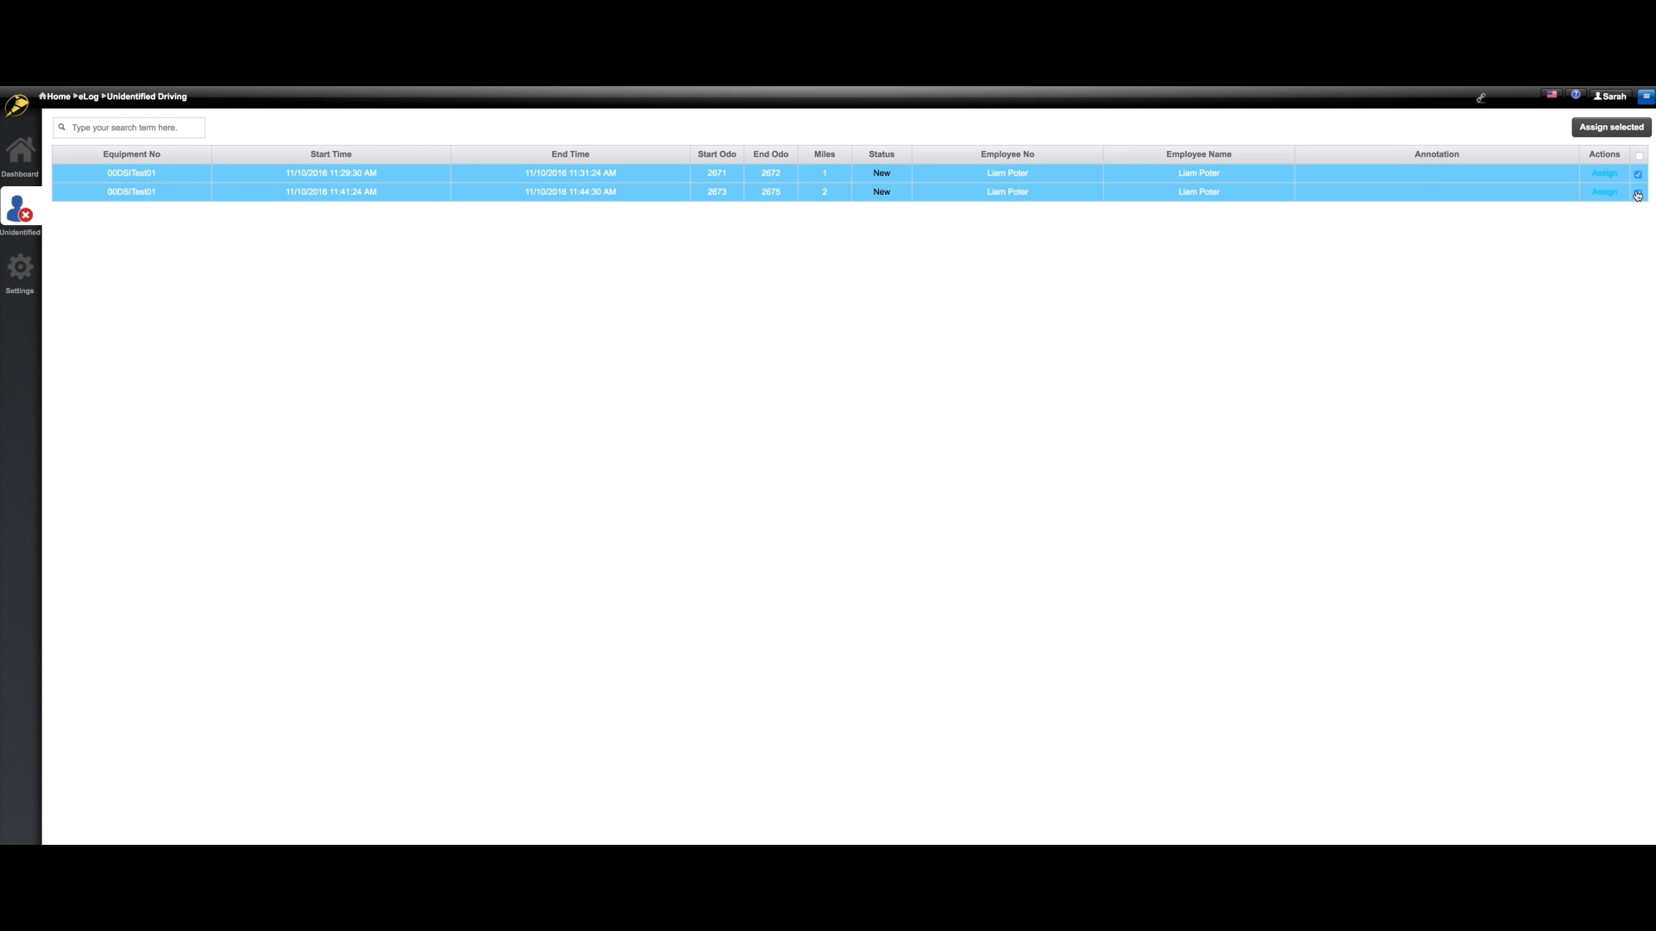
pyautogui.click(1604, 192)
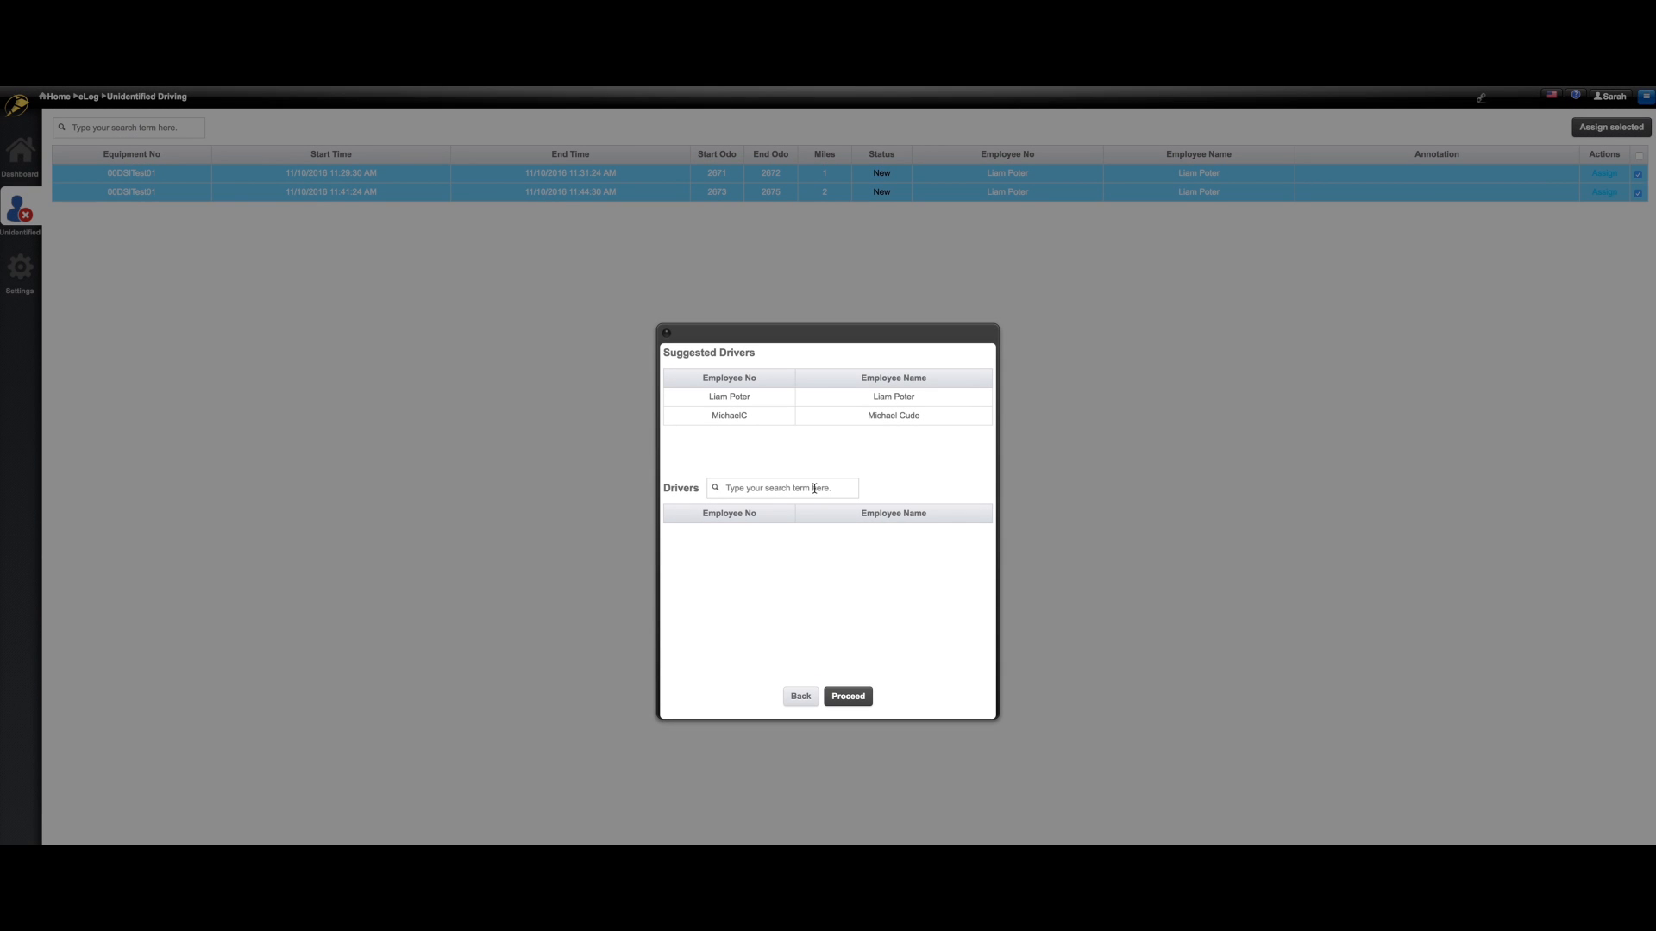
pyautogui.write('liam')
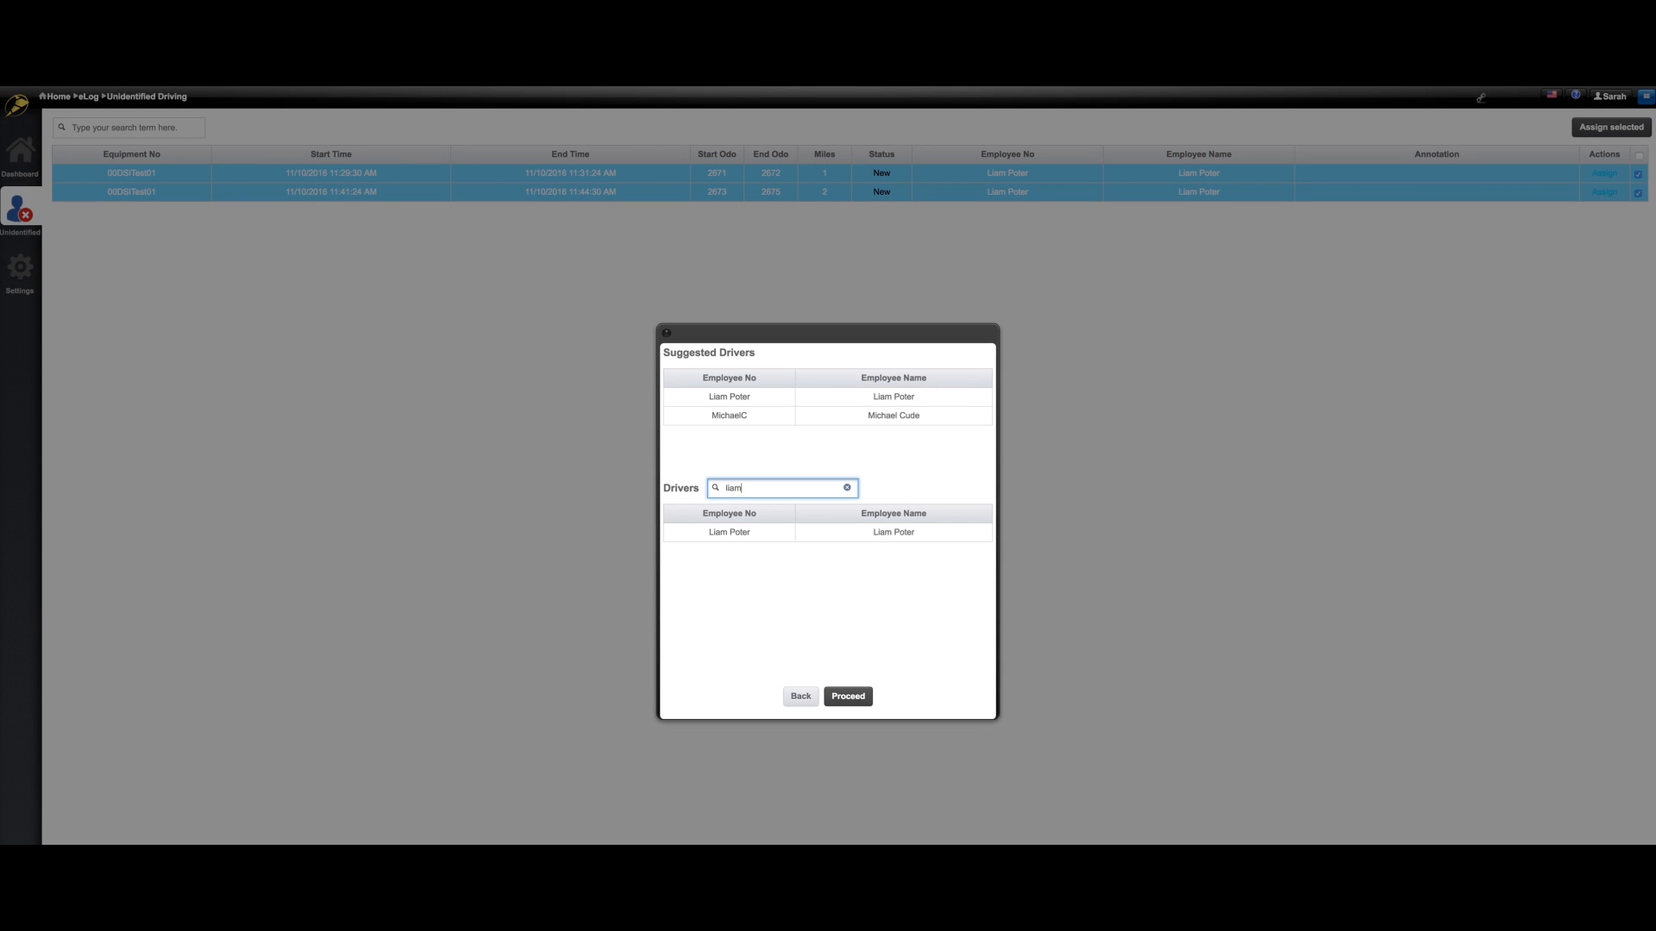
pyautogui.click(847, 696)
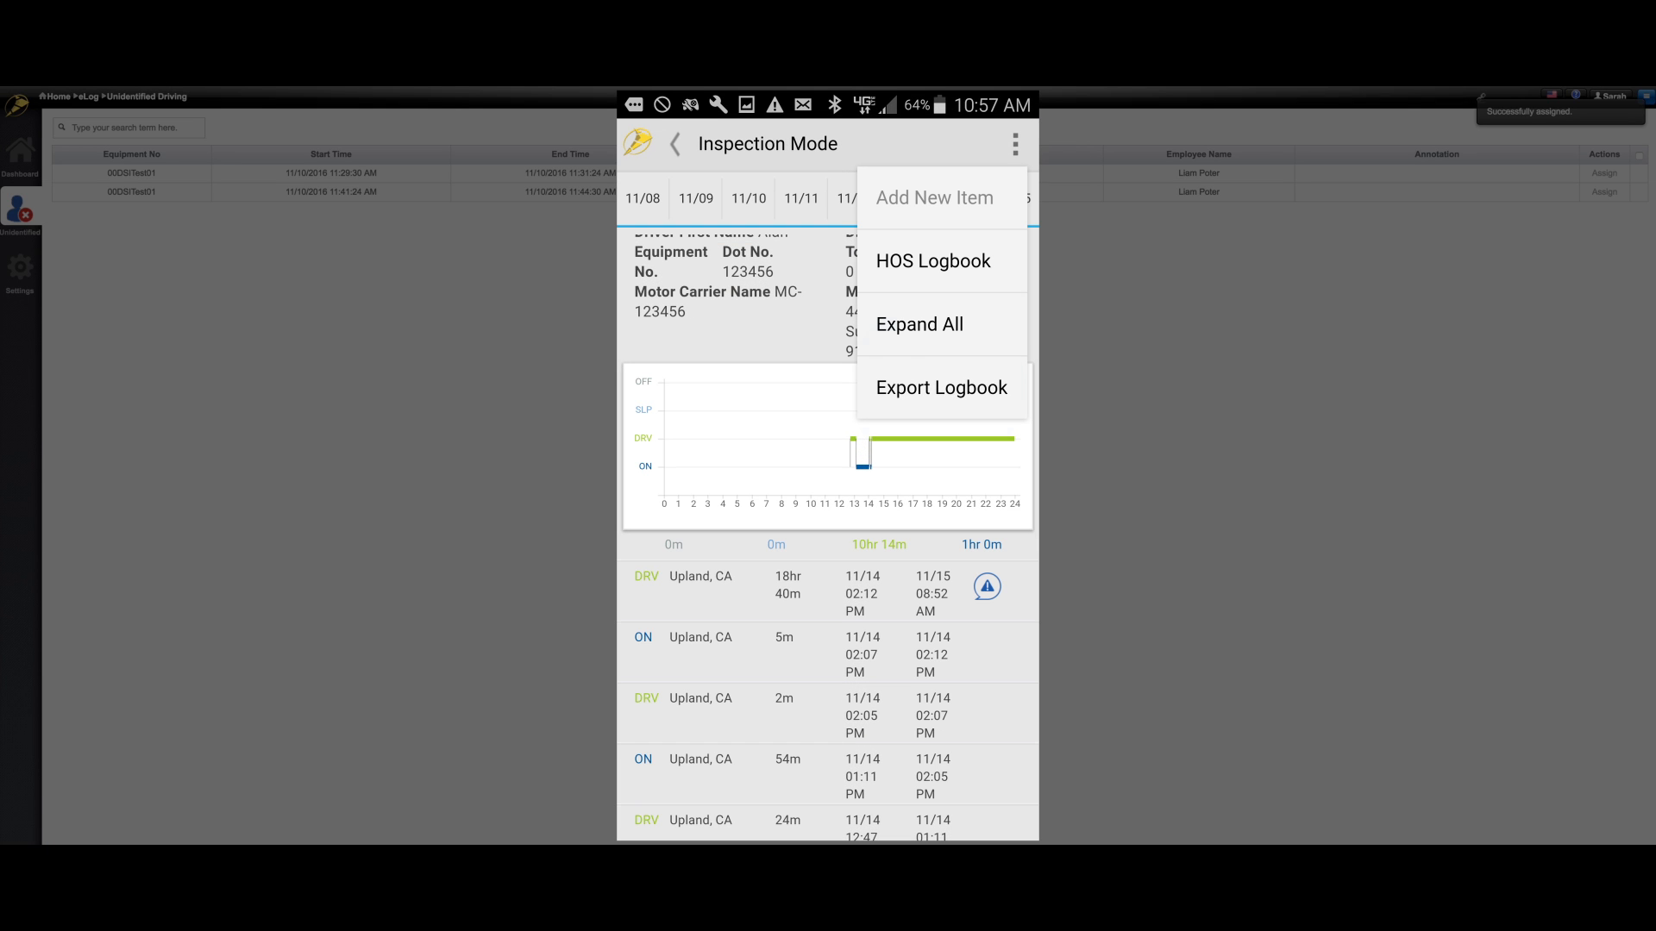
pyautogui.moveTo(940, 387)
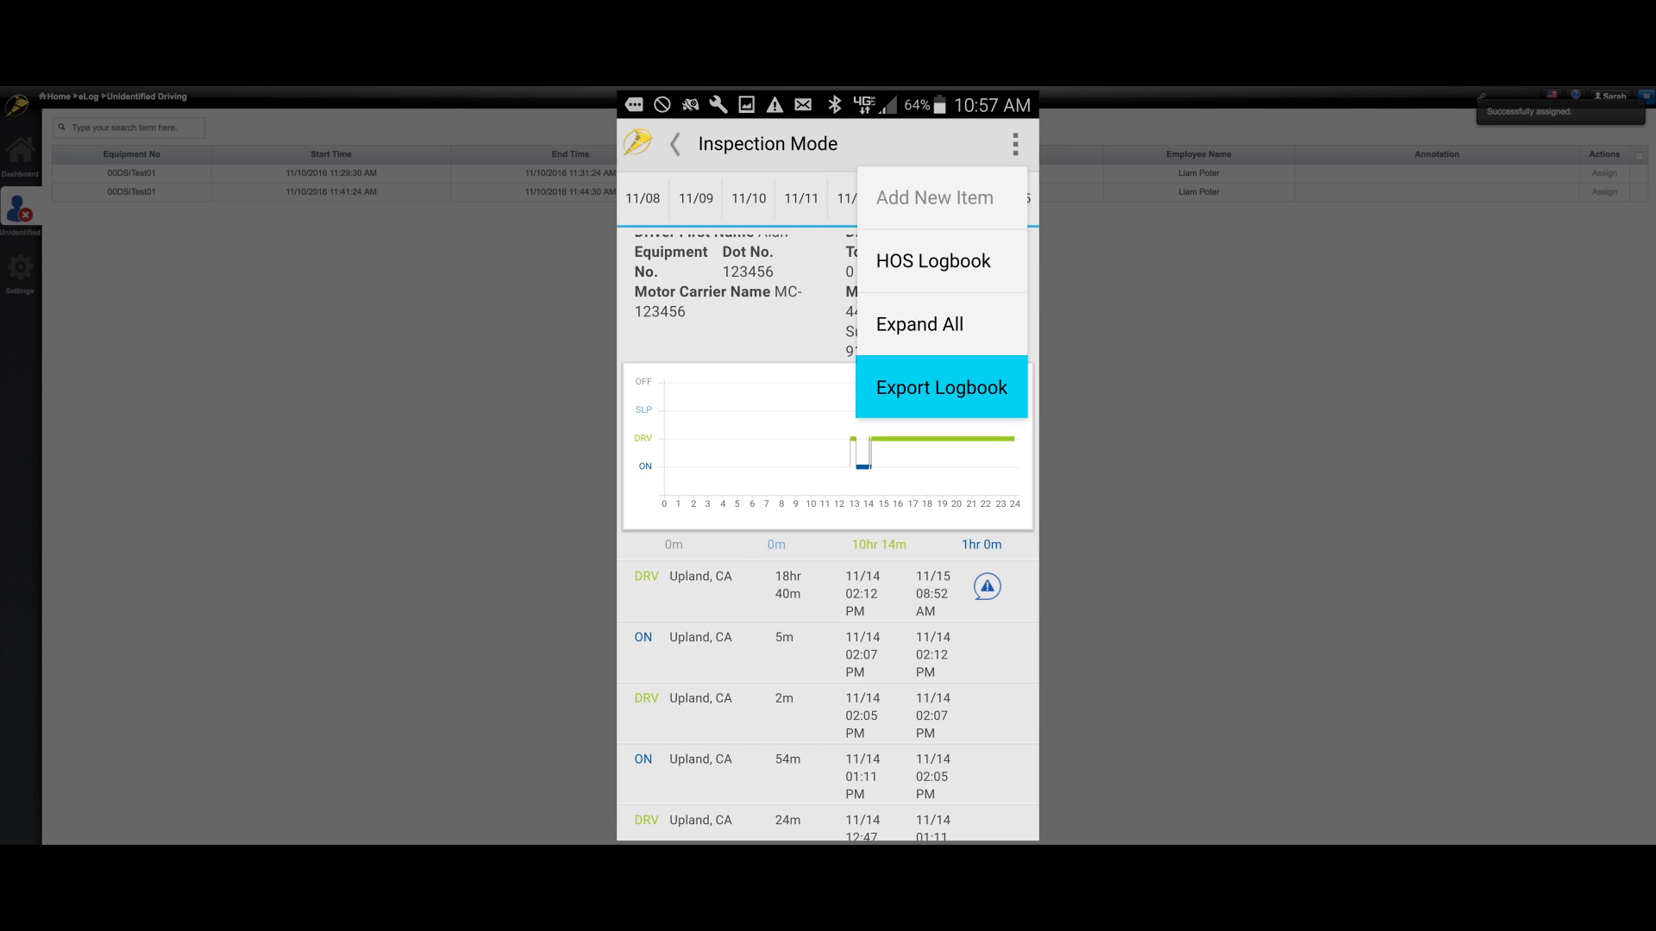
# Choose Export Logbook from the Inspection Mode overflow menu.
pyautogui.click(940, 388)
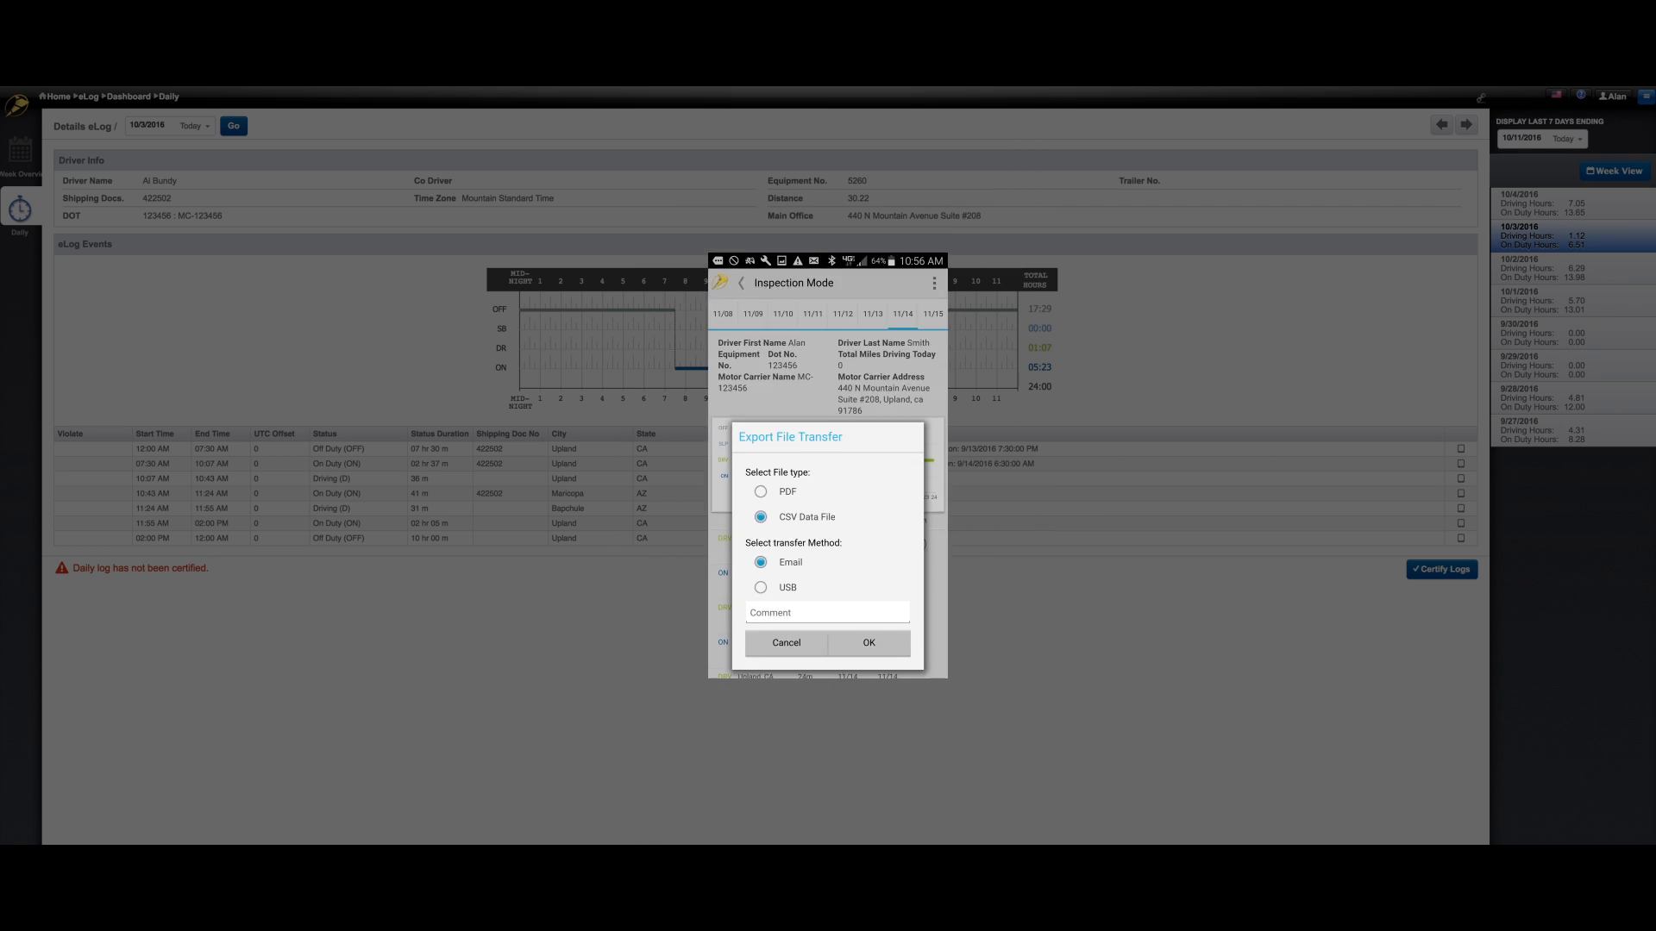